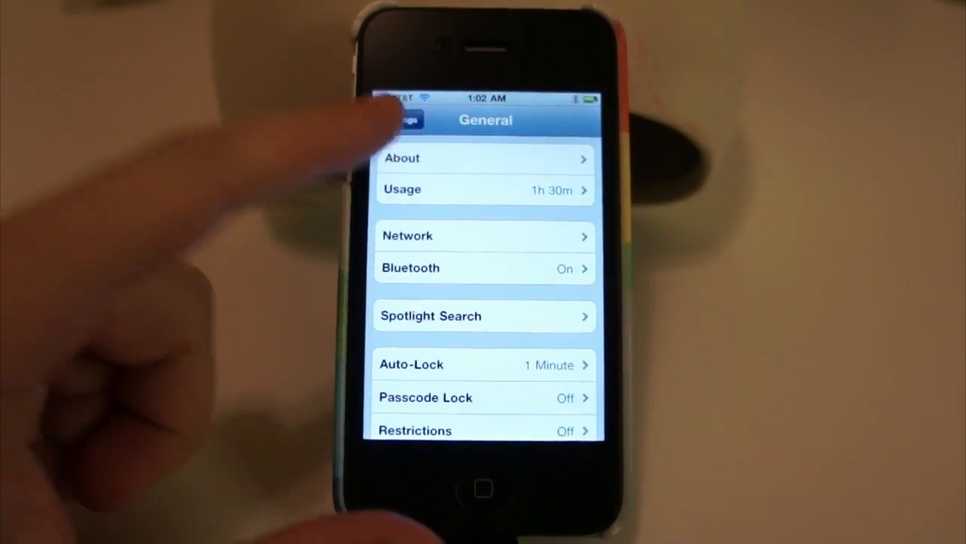
Navigate from the main Settings list through General to the Keyboard settings page
left_click(404, 119)
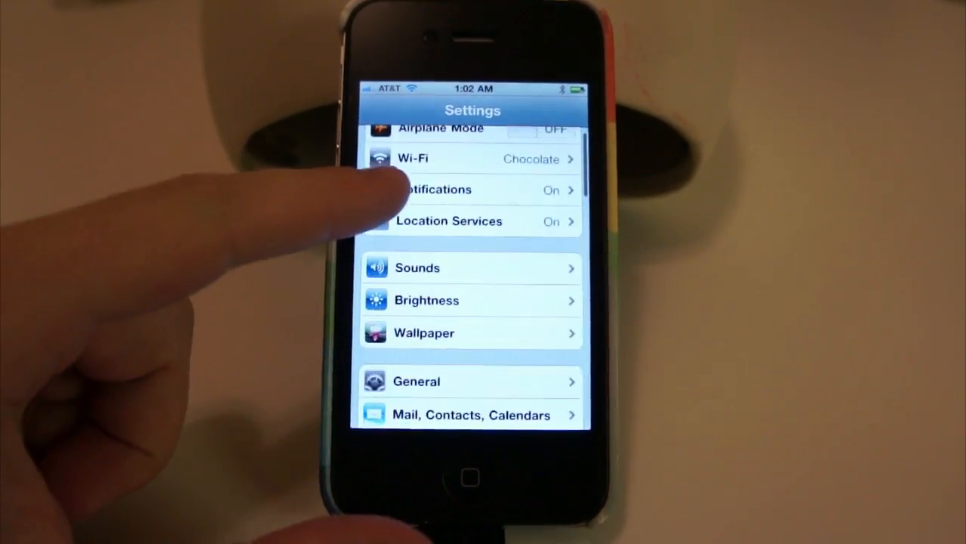
left_click(416, 380)
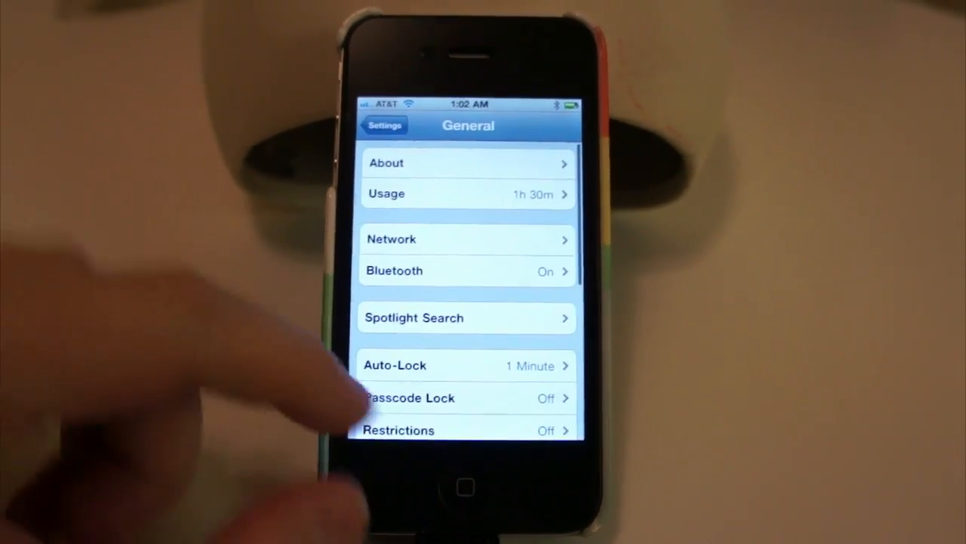
scroll("down", 3)
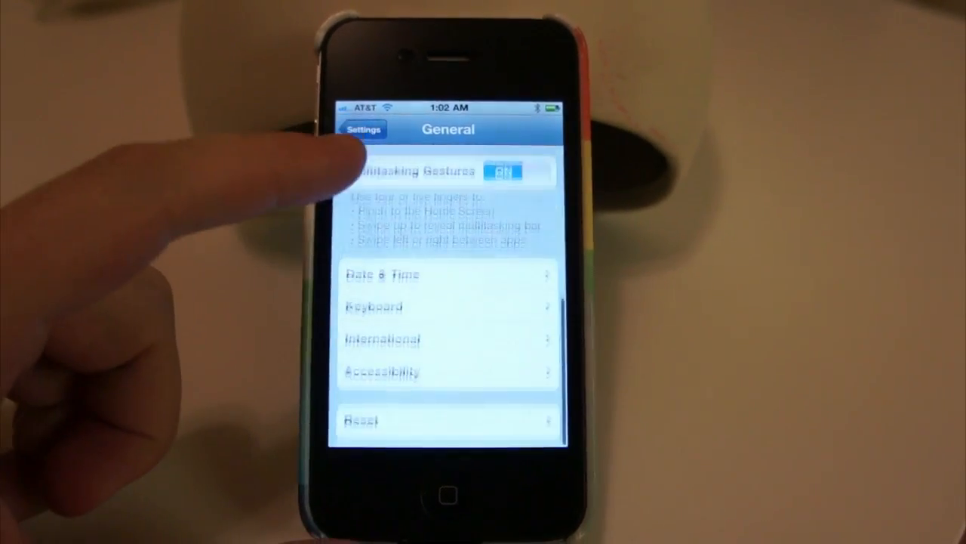
left_click(374, 306)
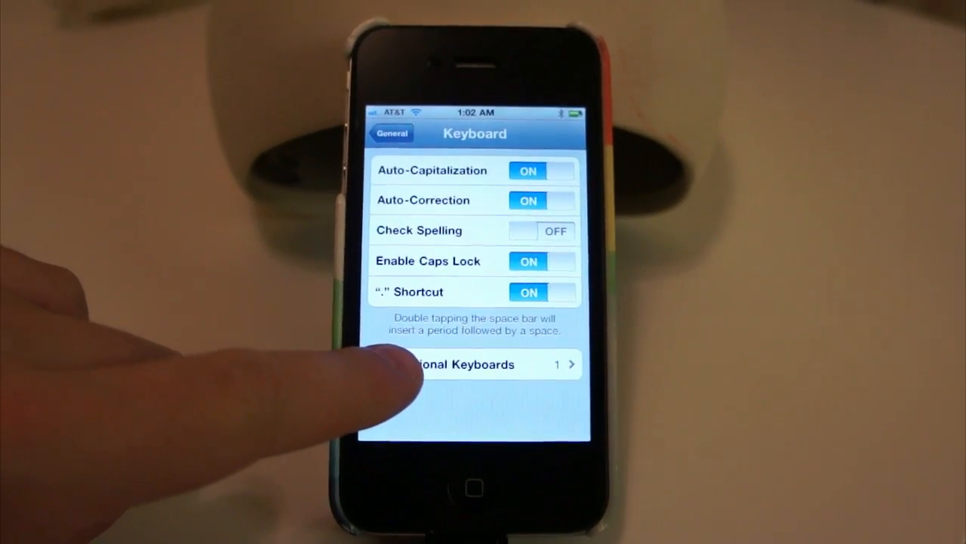
Add the Chinese – Traditional (Pinyin) keyboard to the installed keyboards list
left_click(476, 365)
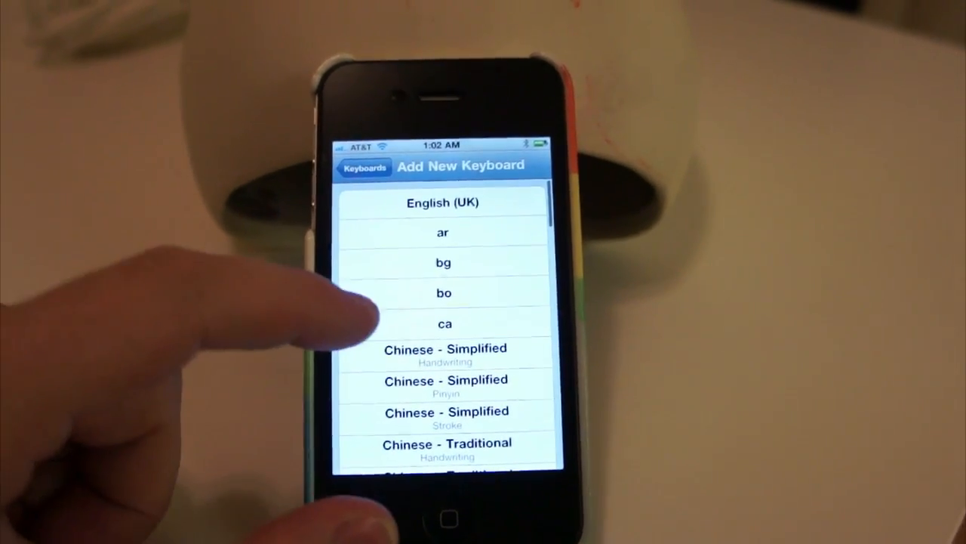
scroll("down", 3)
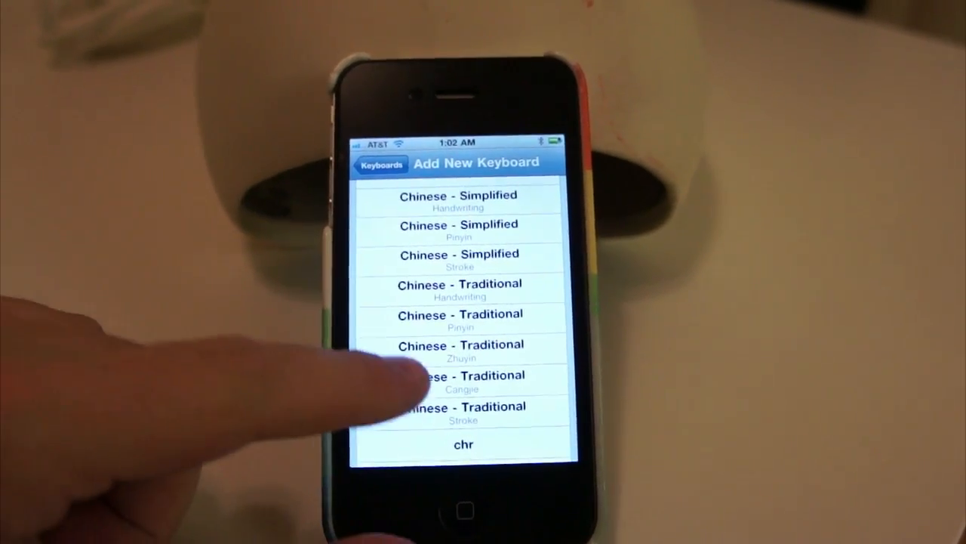
left_click(460, 321)
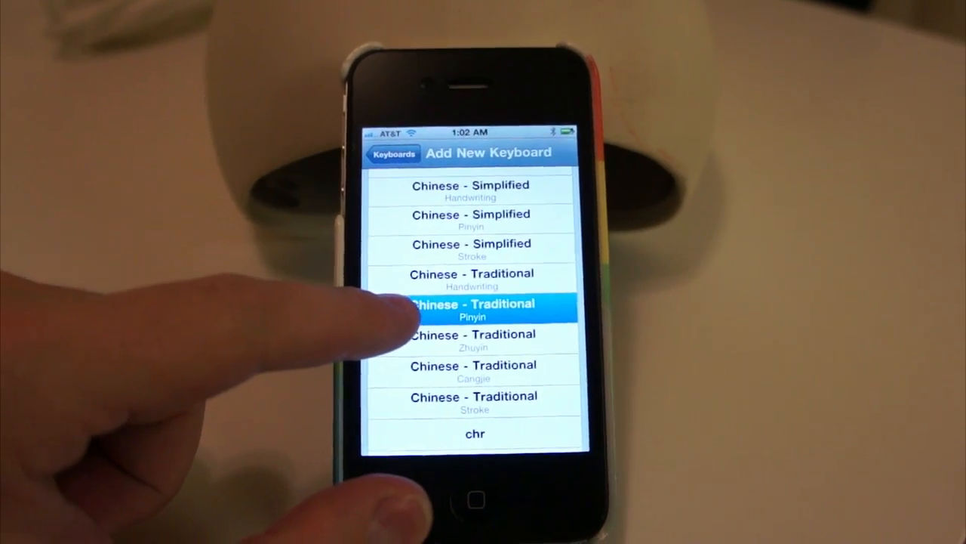
left_click(472, 310)
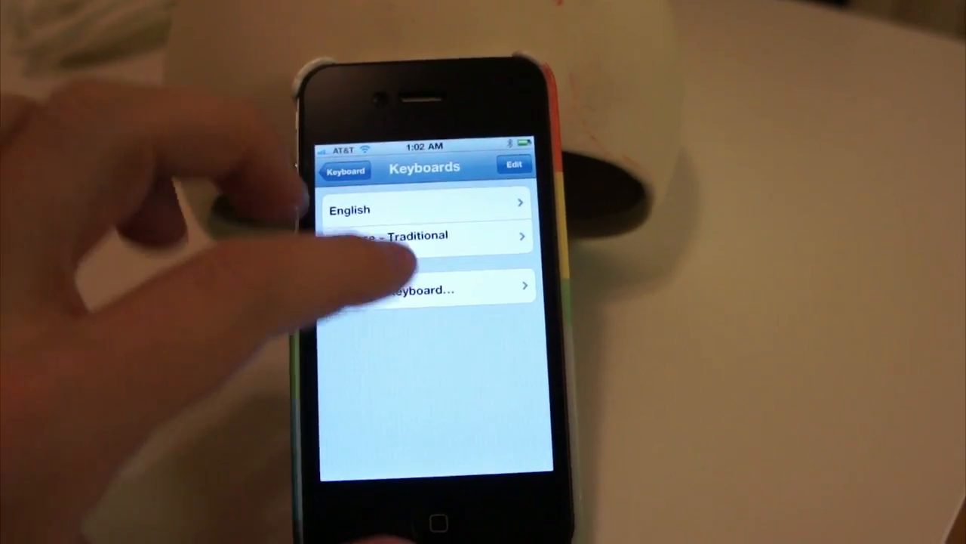
Go back to Keyboard settings and open User Dictionary
left_click(345, 170)
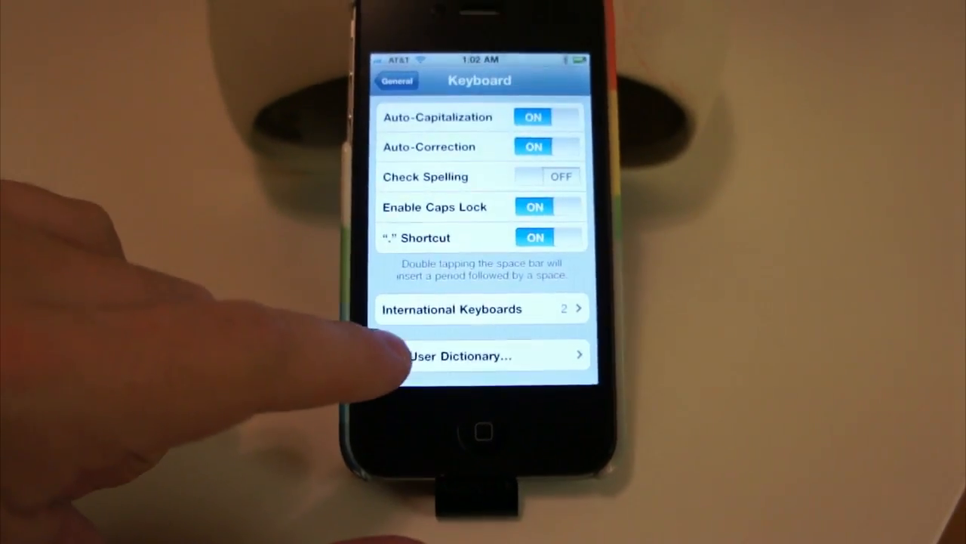
left_click(459, 356)
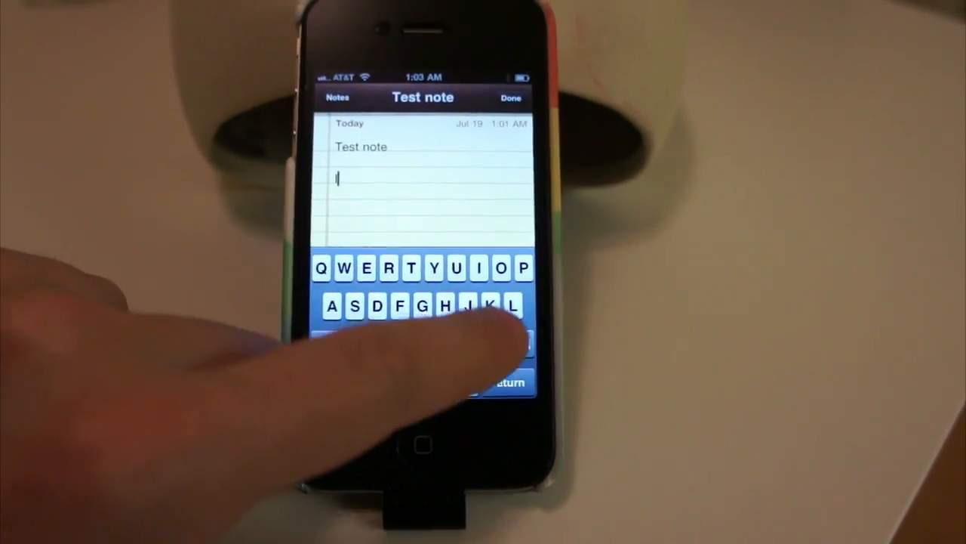
Type 'lmso' on a new line of the Test note
type("lmso")
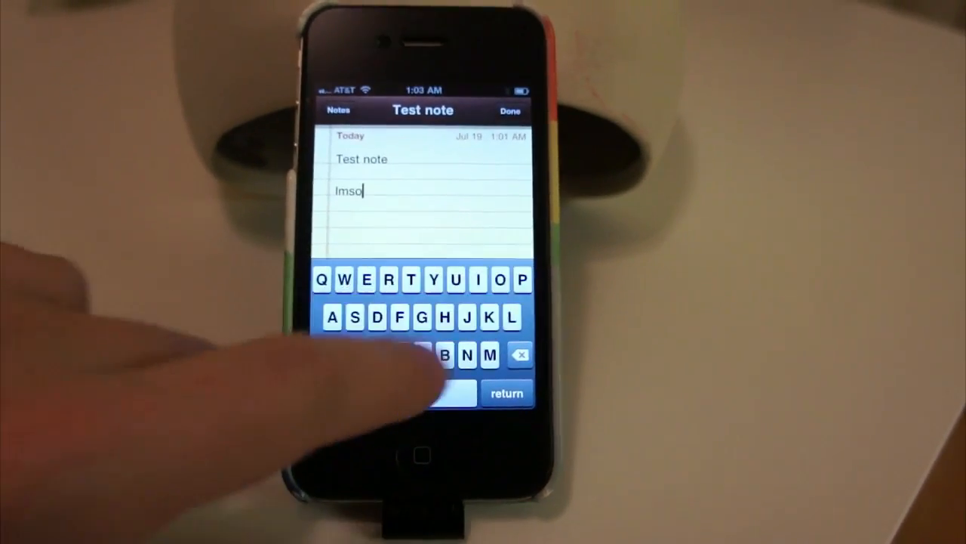